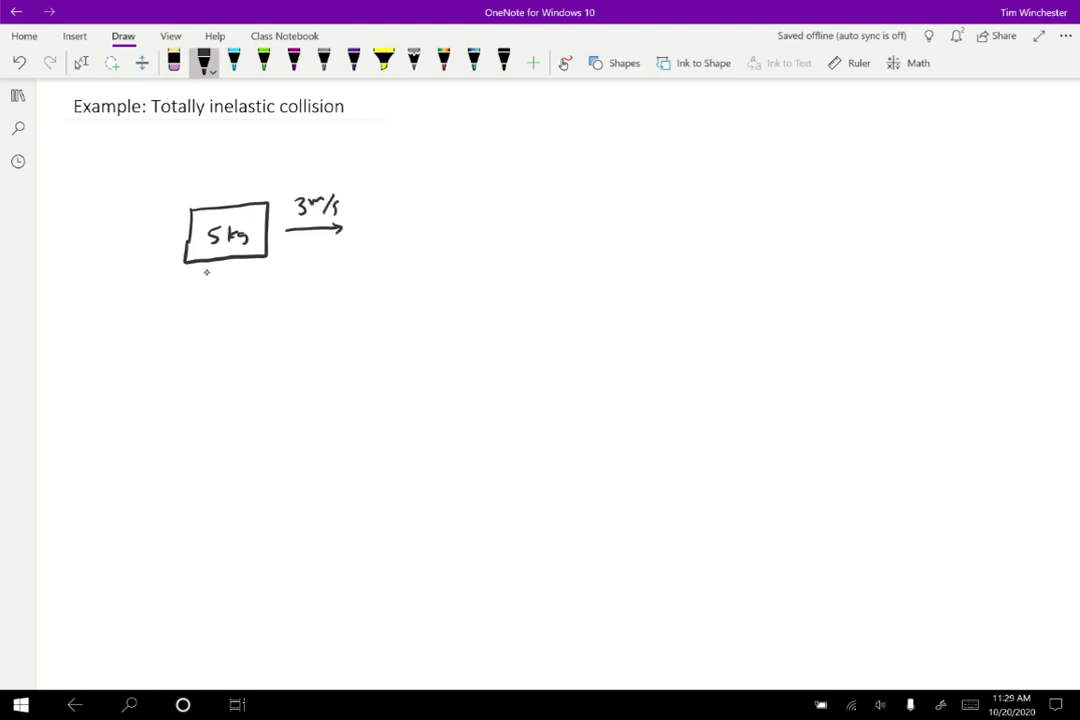
Draw wheels on the 5 kg cart, a 2 kg cart at 4 m/s left, and 'stick together'.
drag(205, 270, 245, 270)
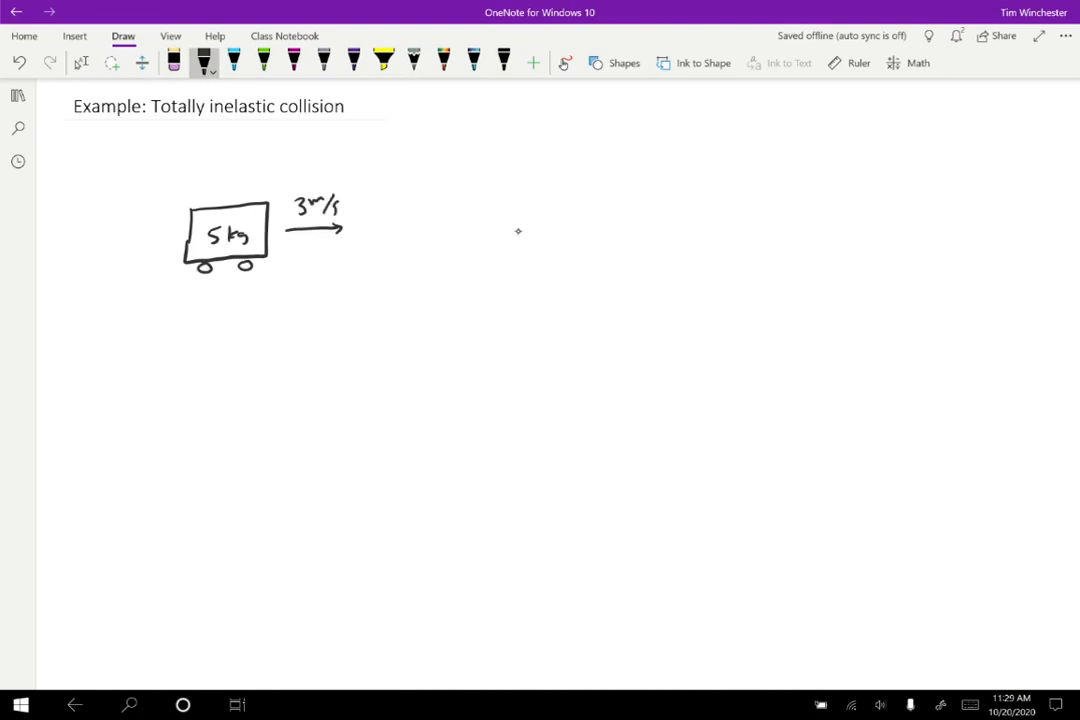
drag(515, 205, 565, 255)
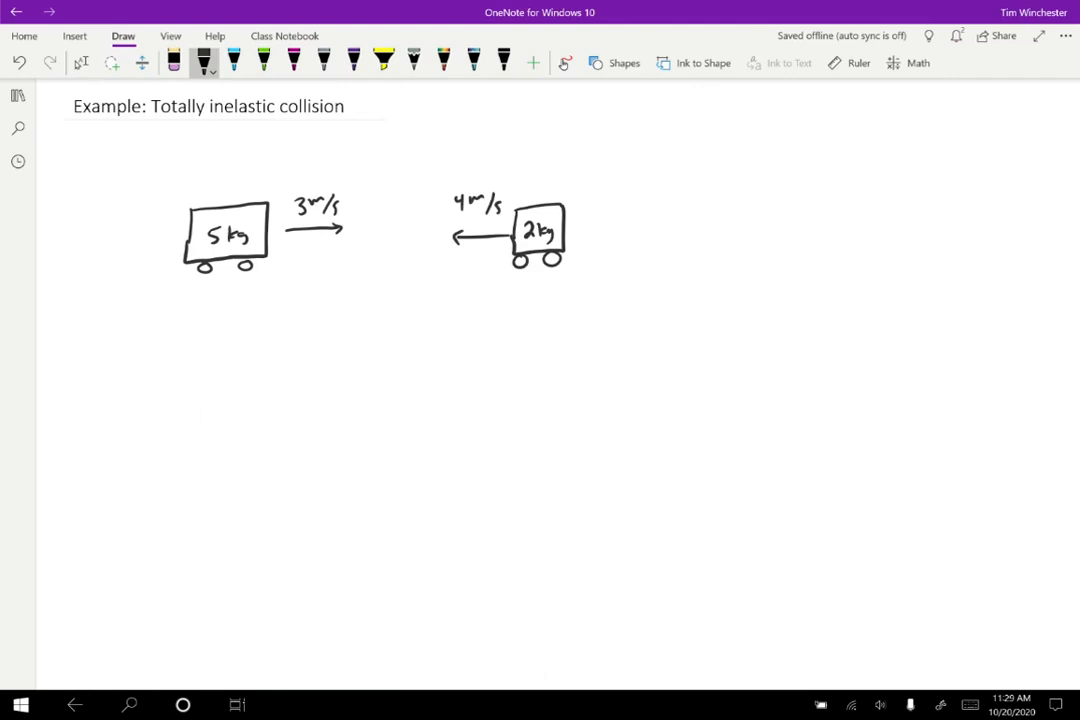
drag(690, 225, 730, 225)
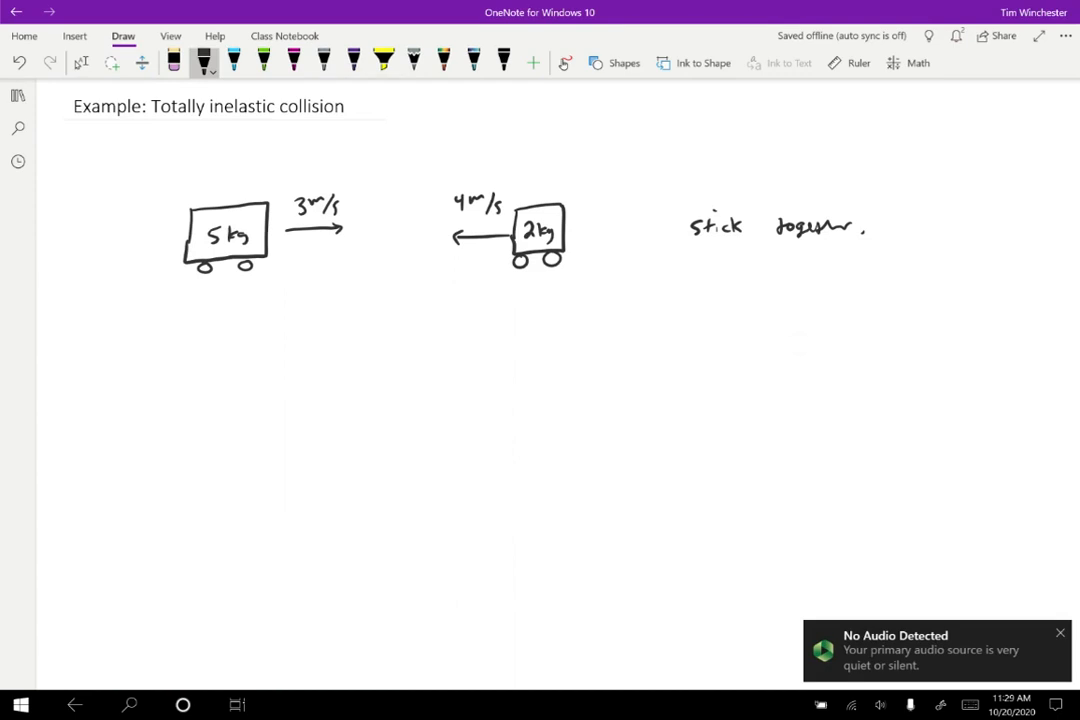
Write 'final velocity?' and sketch the joined wheeled carts after collision labelled vf?
drag(685, 280, 785, 280)
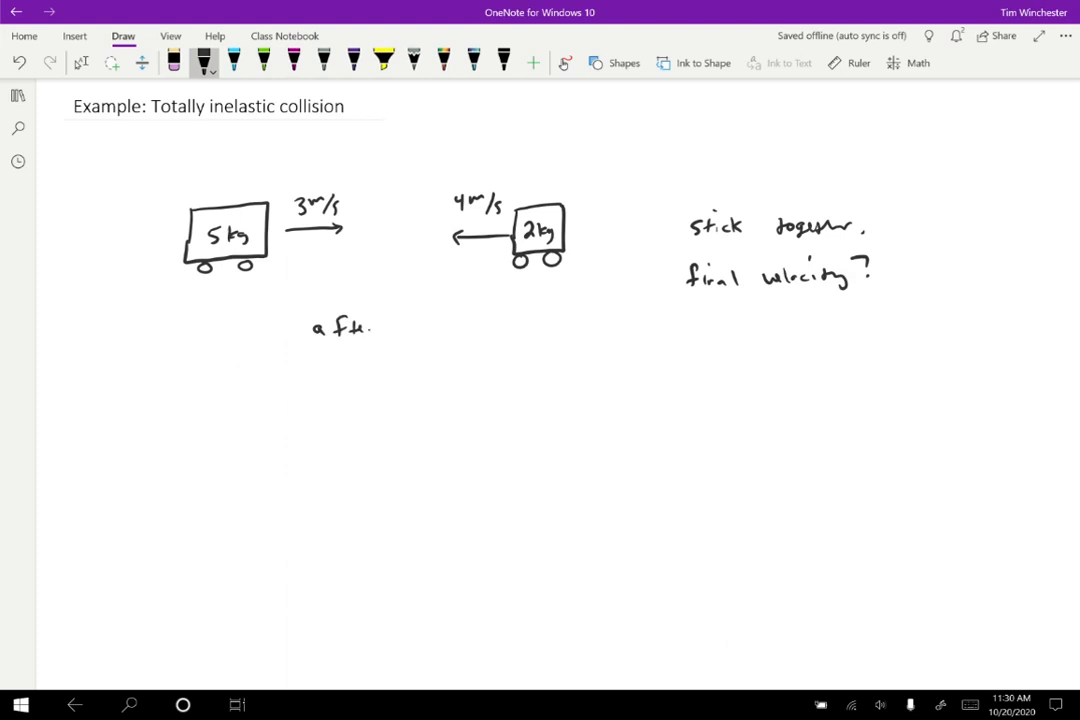
drag(307, 367, 405, 420)
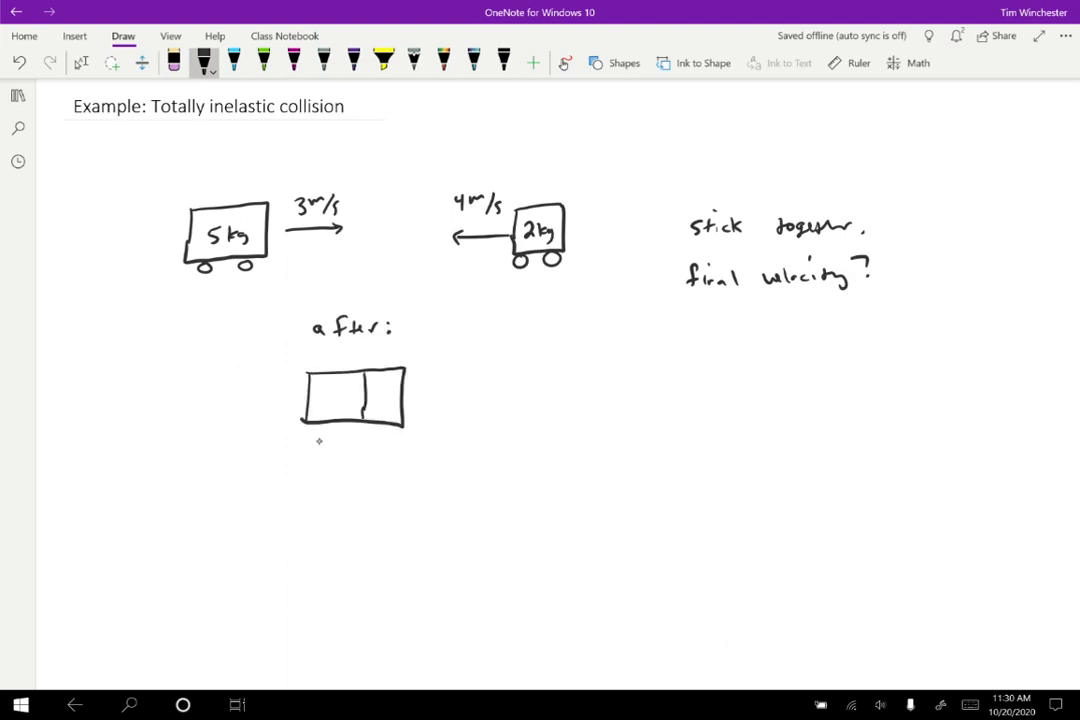
drag(320, 425, 390, 425)
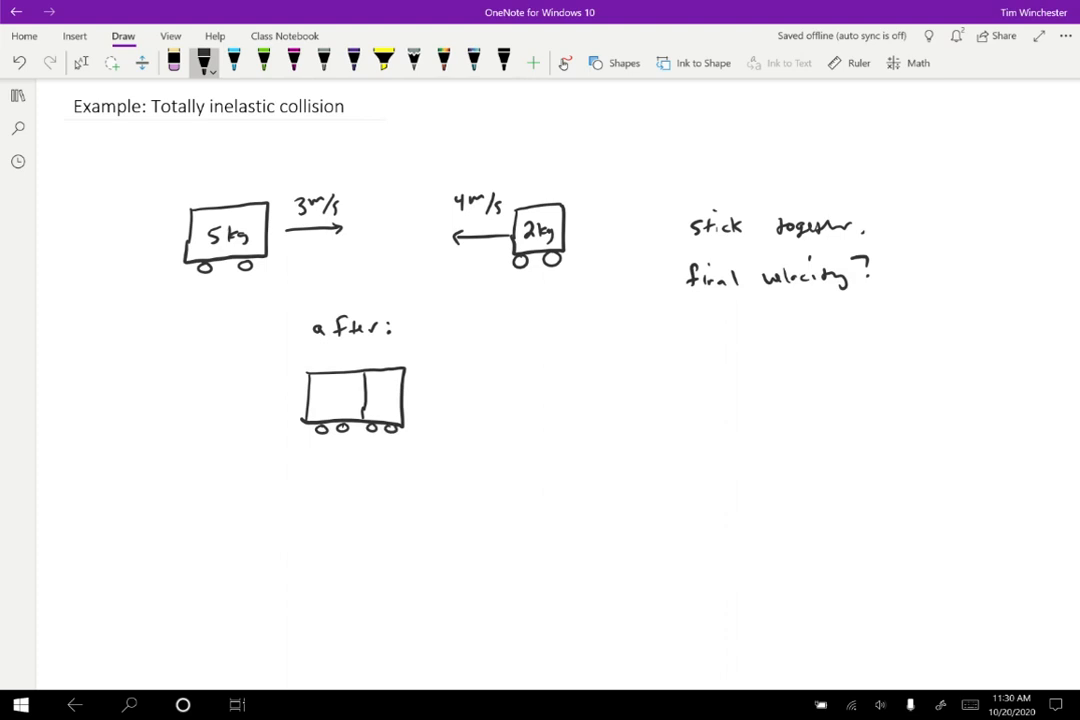
drag(410, 398, 438, 398)
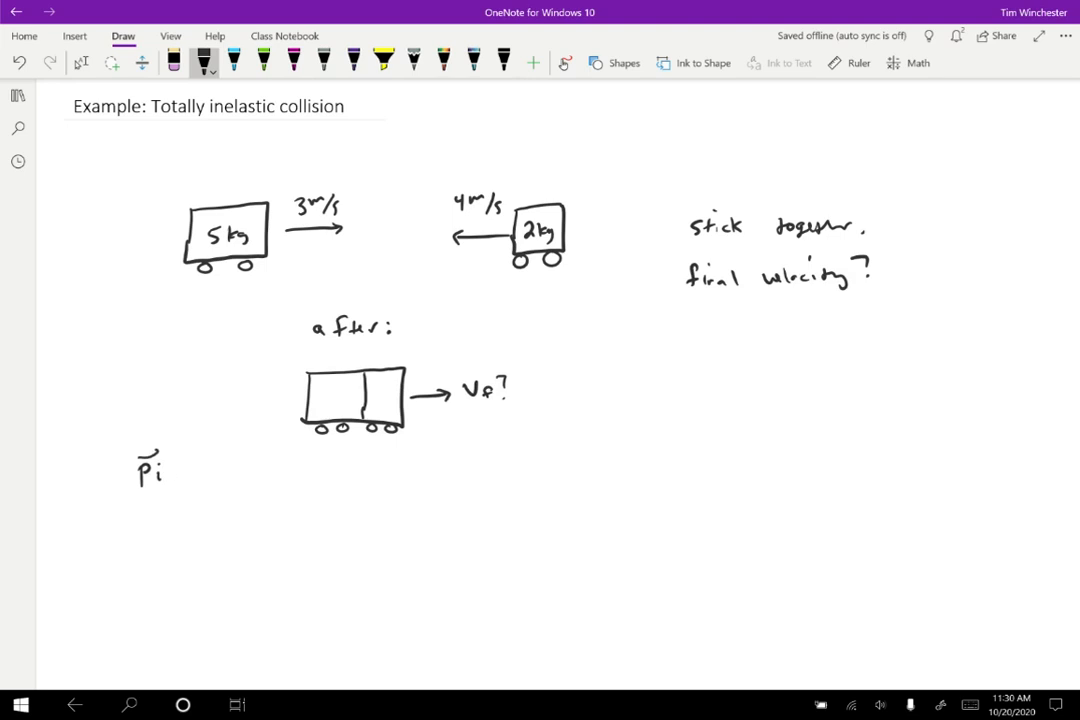
Handwrite pi = pf, then expand it below as m1v1 + m2v2 = mtotal vf.
drag(175, 470, 240, 465)
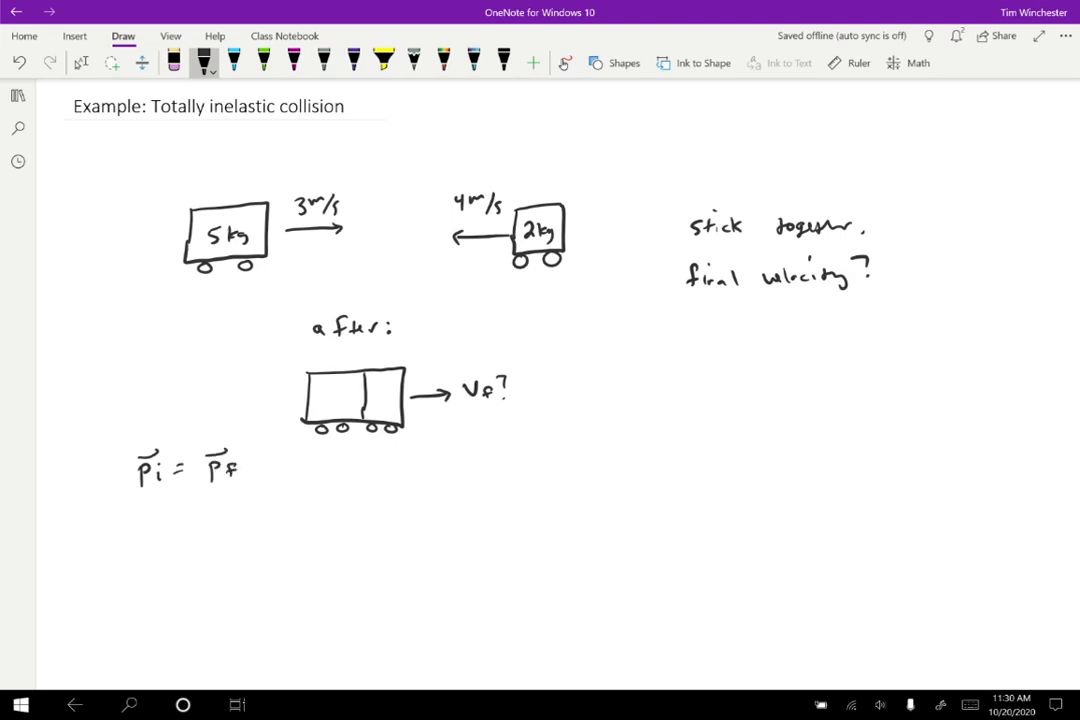
drag(130, 515, 175, 520)
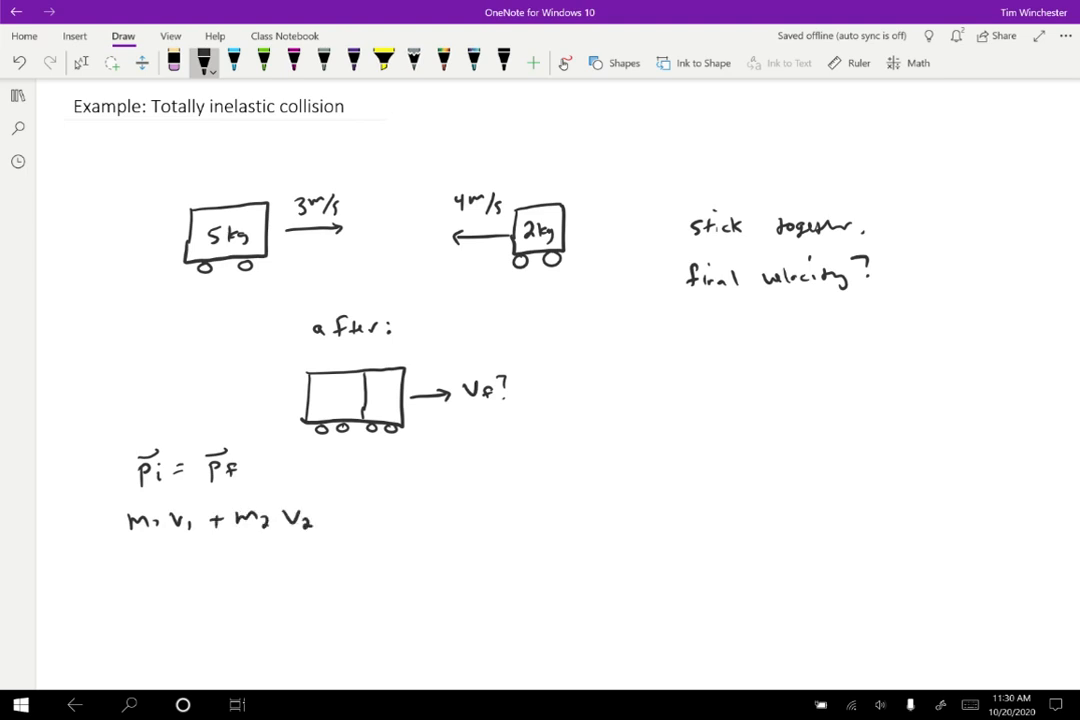
drag(335, 515, 350, 515)
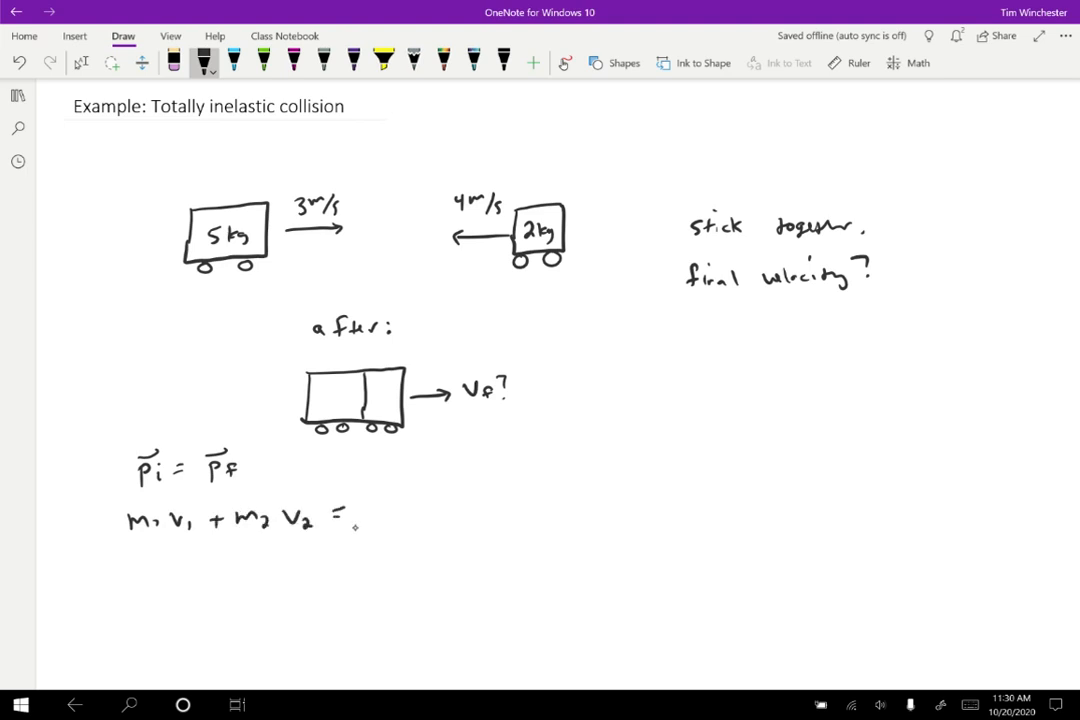
drag(360, 515, 410, 515)
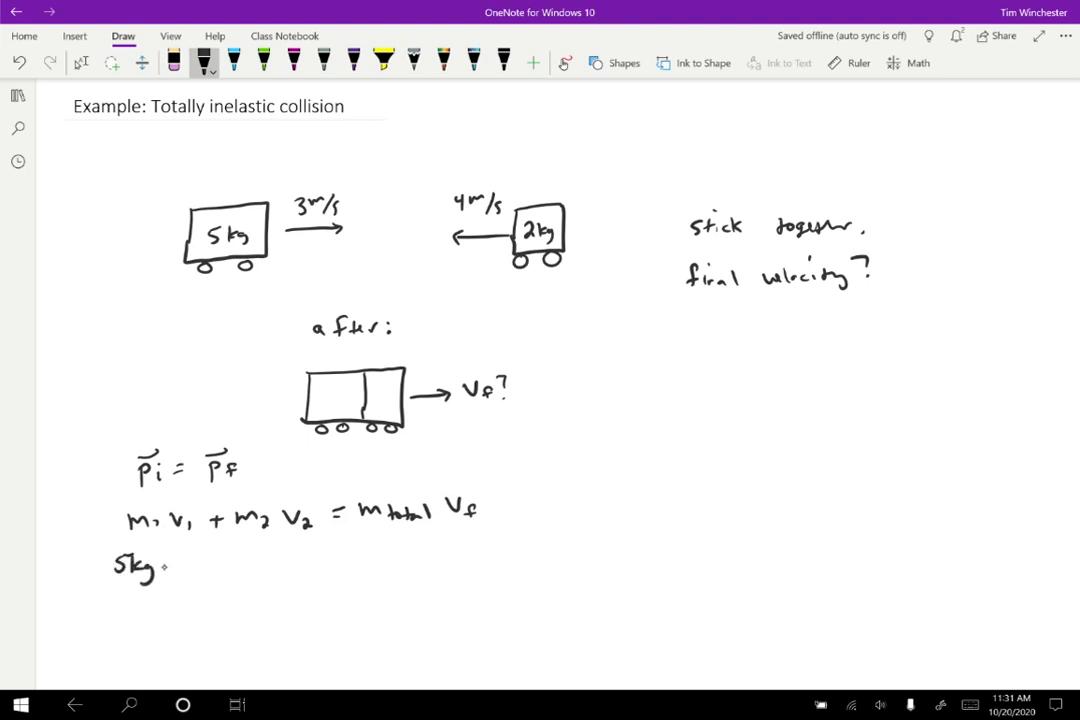
Write (5kg)(3 m/s) + (2kg)(-4 m/s) = (7kg) vf and a circled positive-right arrow.
text((5kg)(3m/s)+)
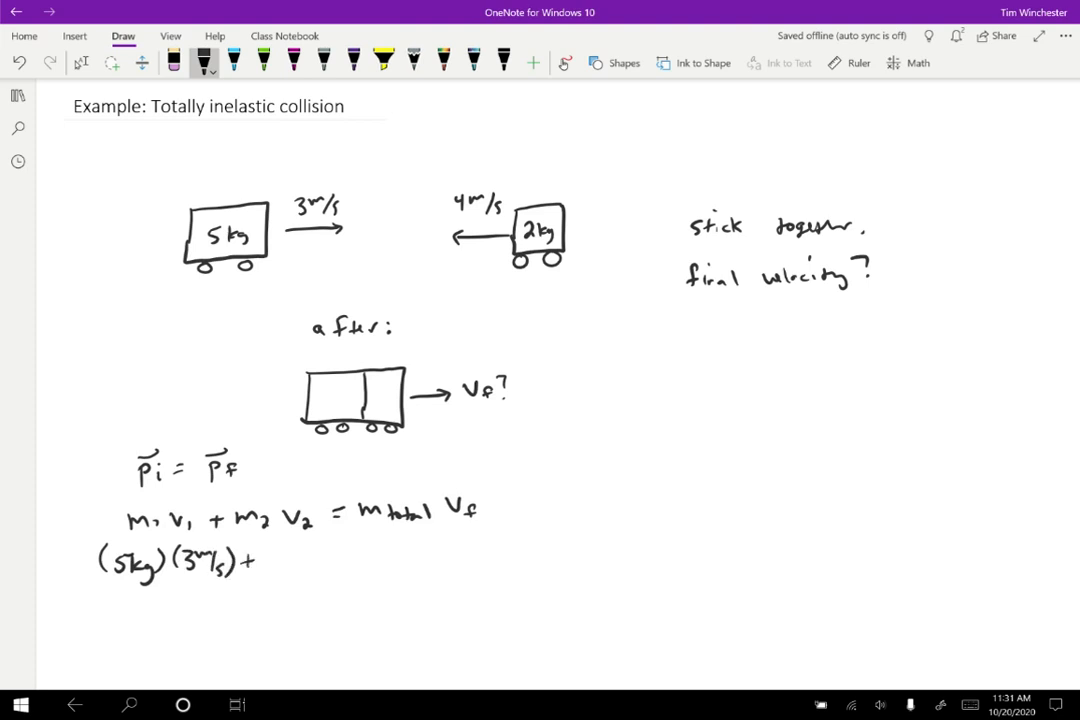
drag(270, 555, 330, 555)
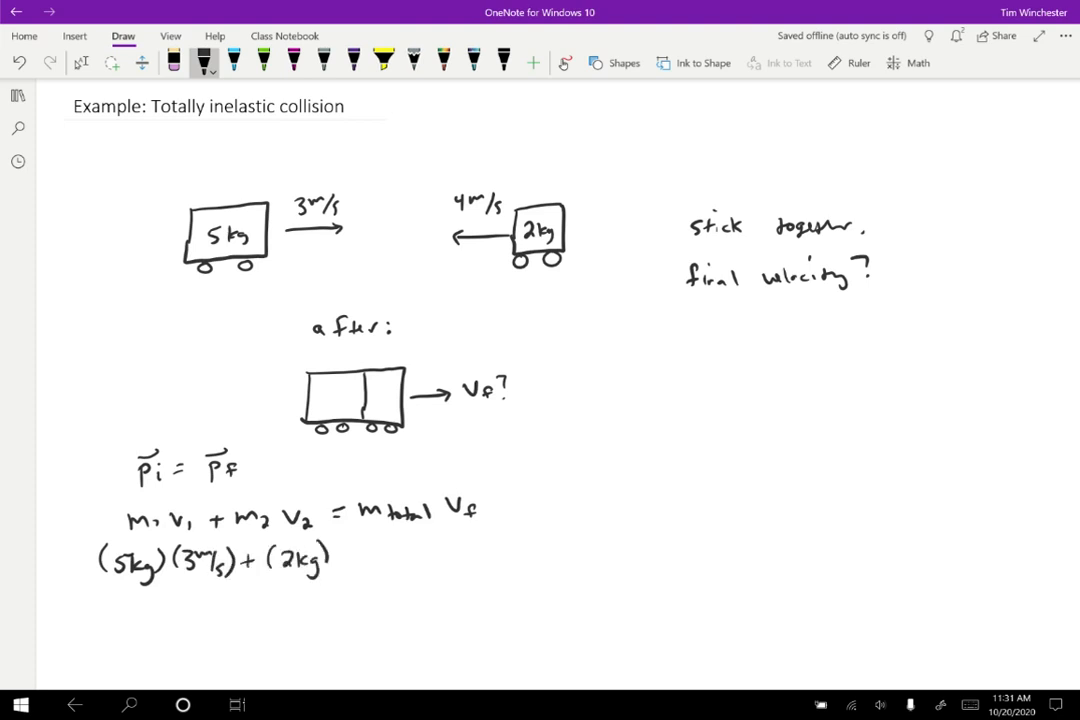
text((-4m/s)
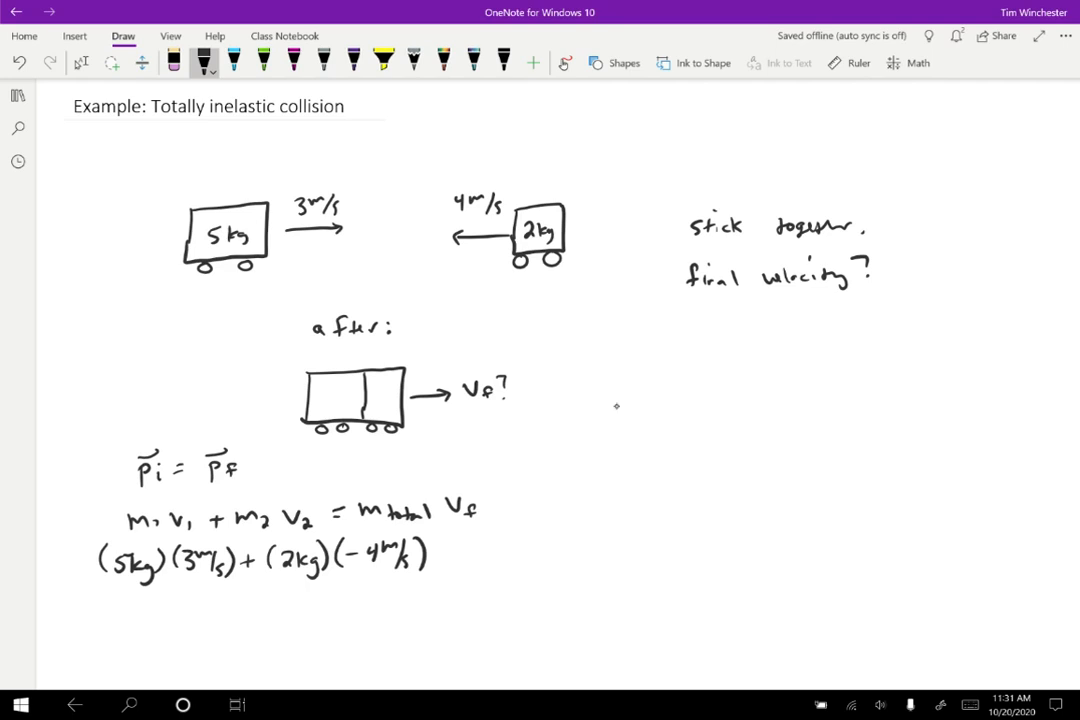
drag(595, 393, 705, 393)
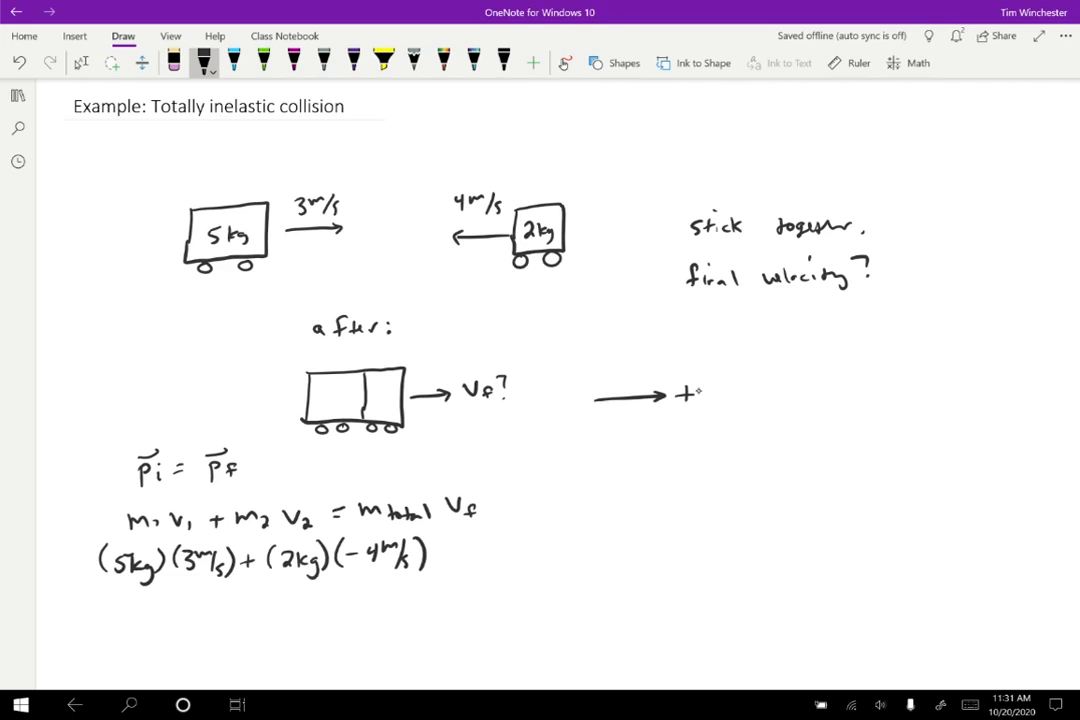
drag(590, 395, 720, 395)
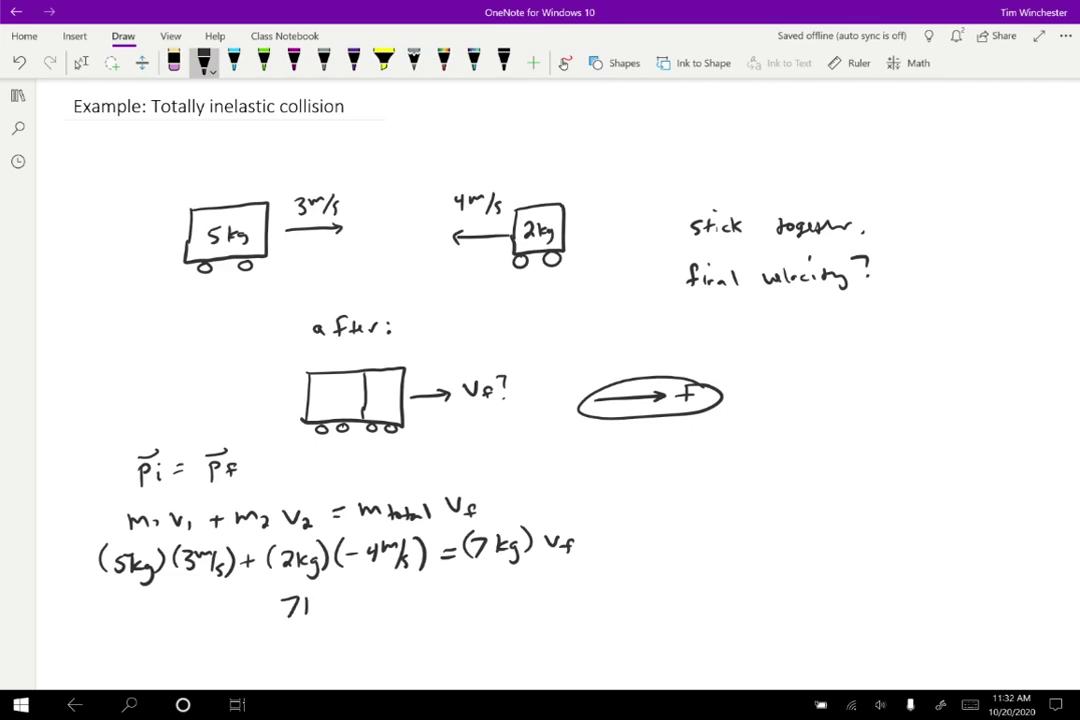
Write 7 kg m/s = 7 kg vf and the answer vf = +1 m/s to right.
drag(285, 595, 400, 595)
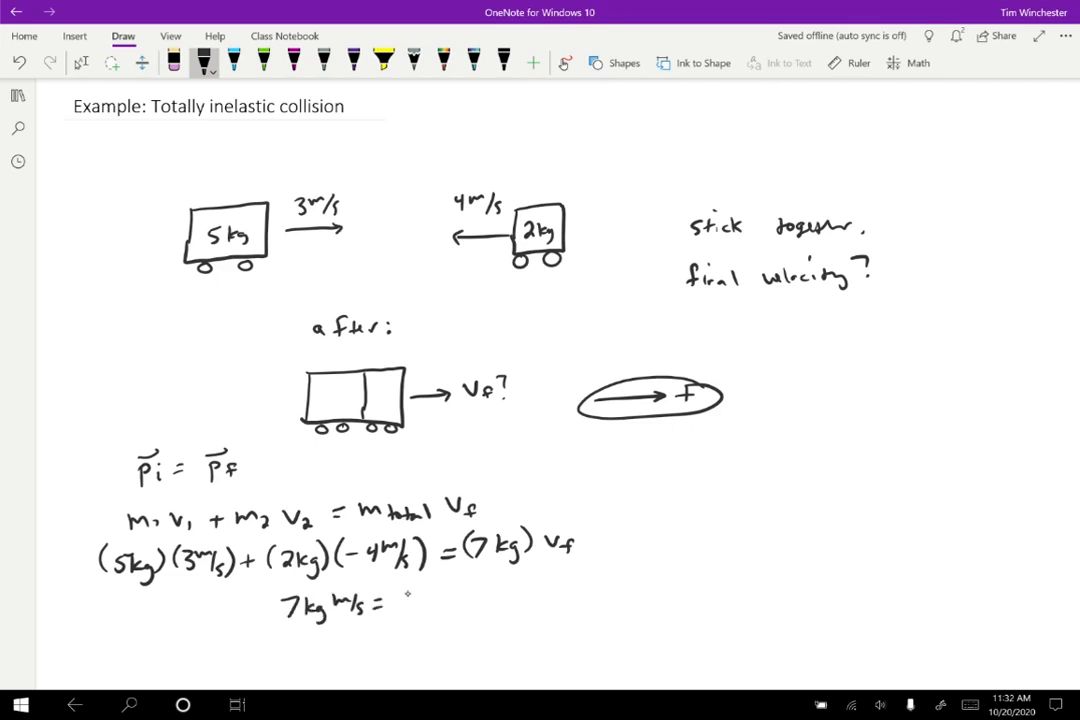
text(7kg vf)
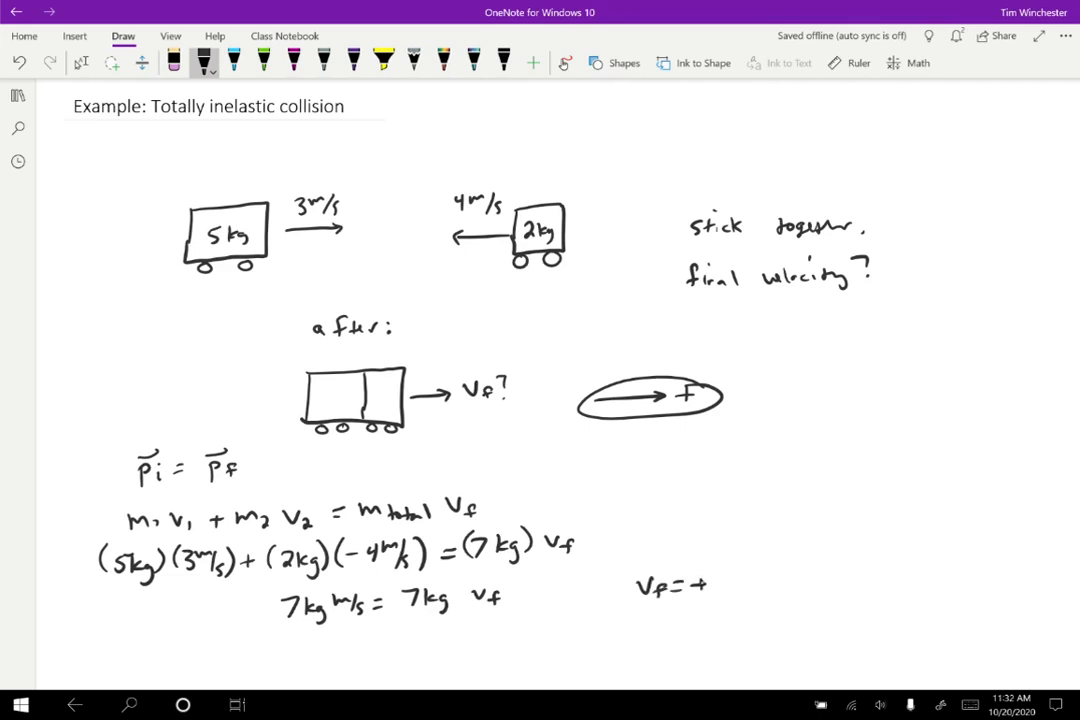
text(1 m/s)
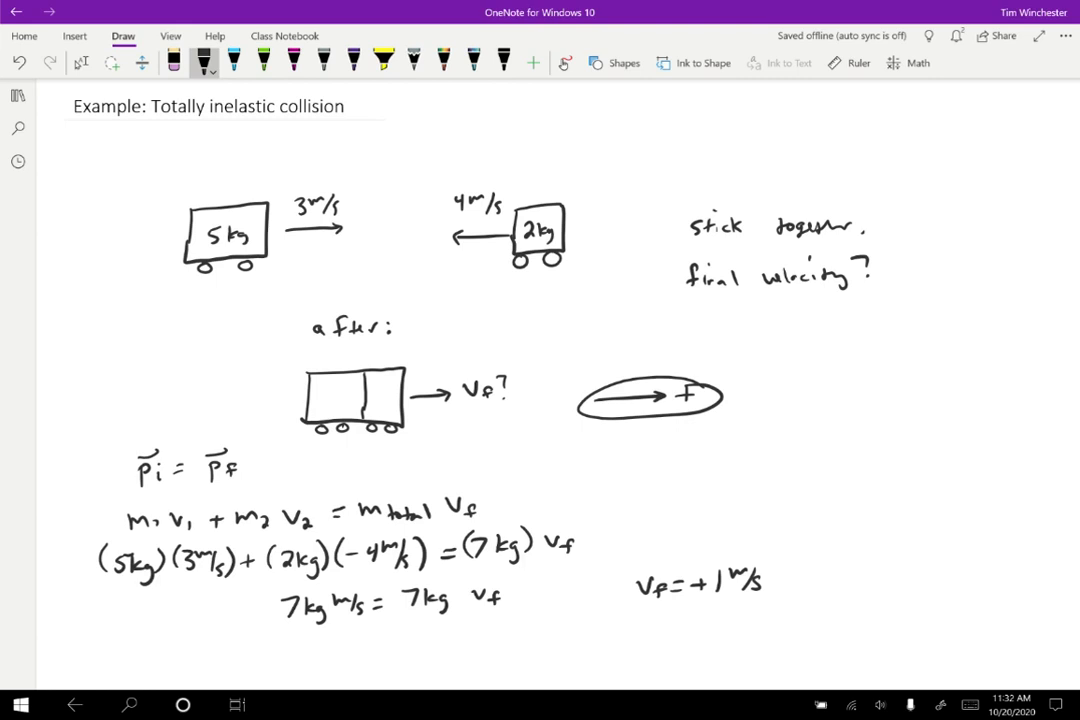
text(to right)
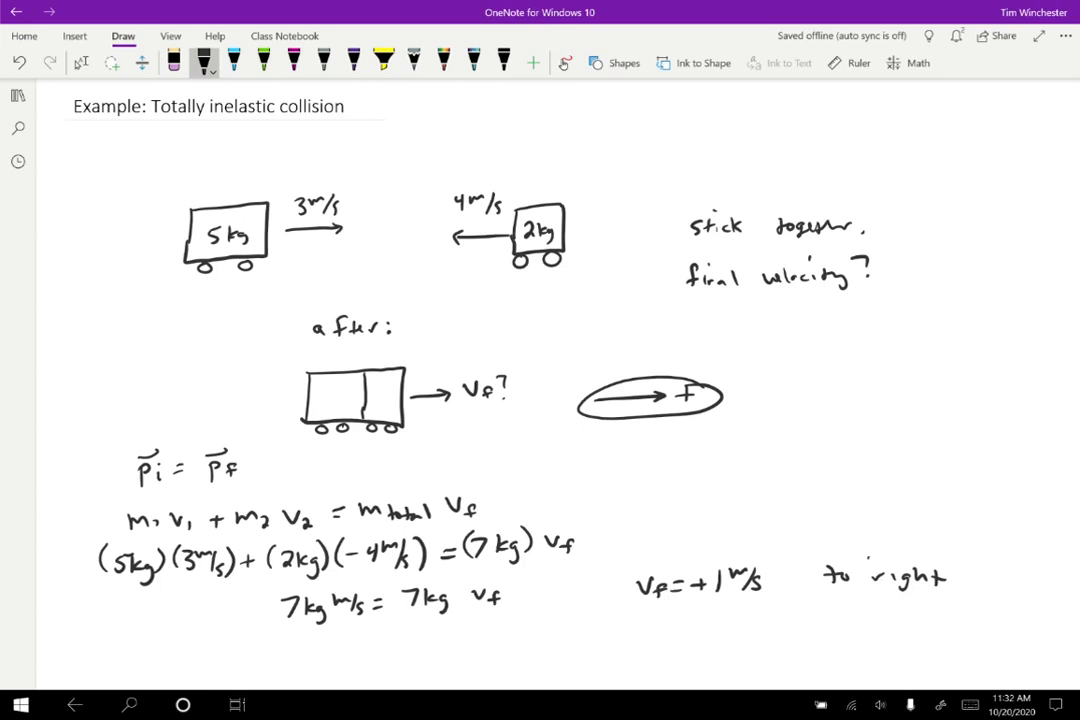
scroll(down, 3)
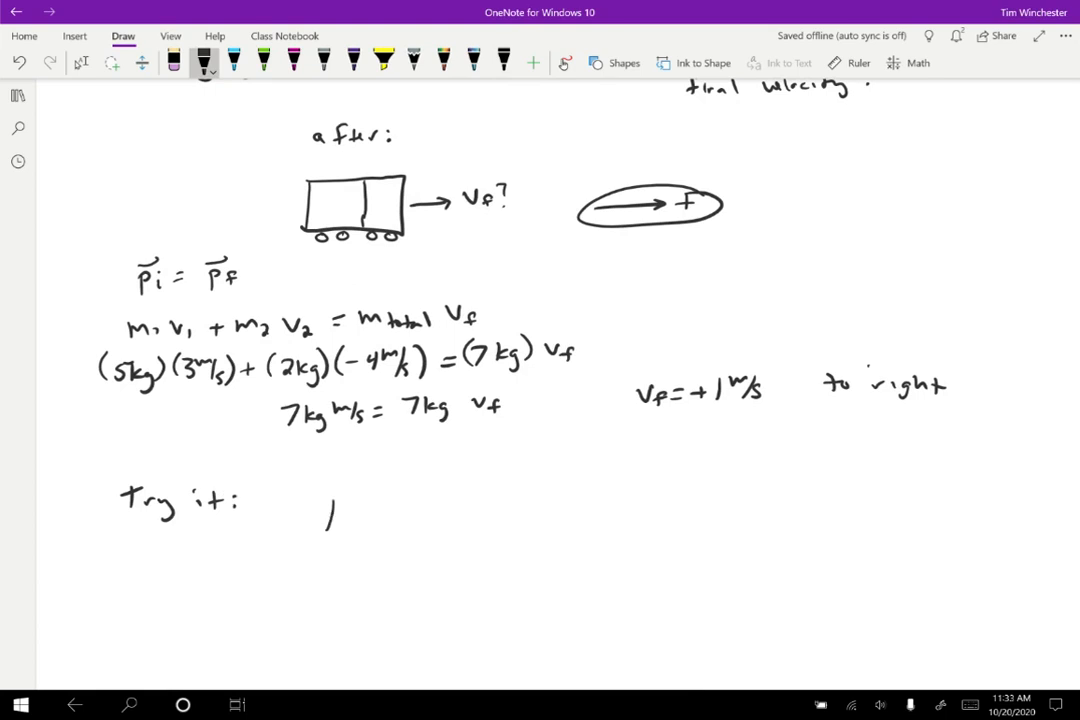
Sketch the 1 kg block at 10 m/s and write 'stick together. vf?'.
drag(335, 490, 370, 530)
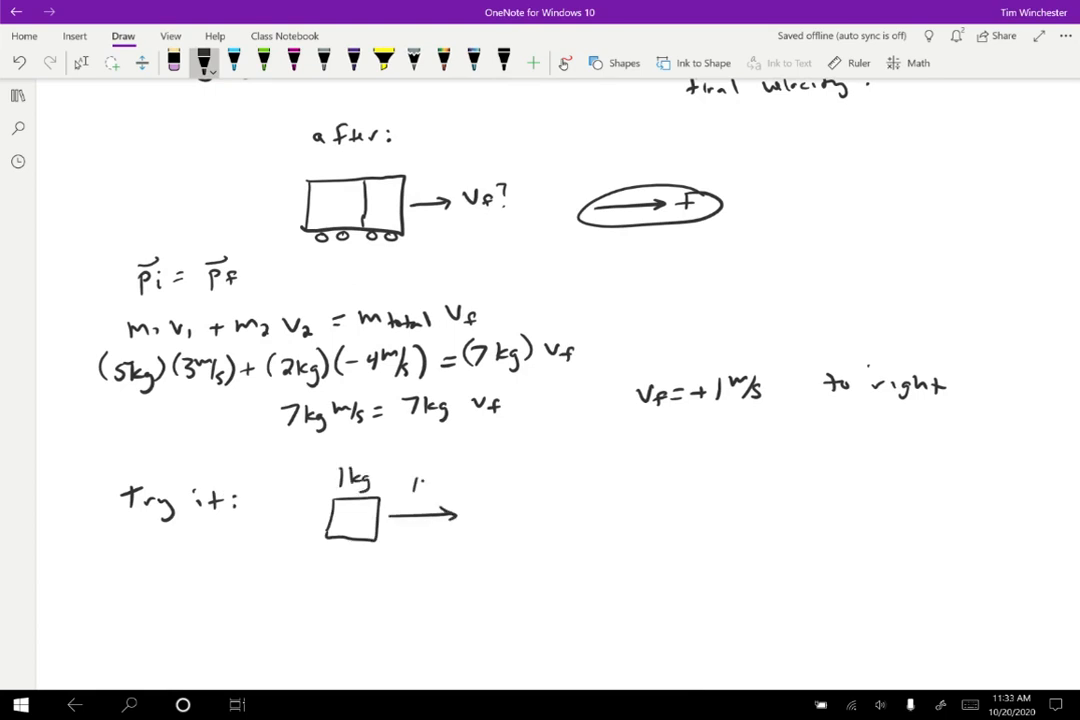
text(10 m/s)
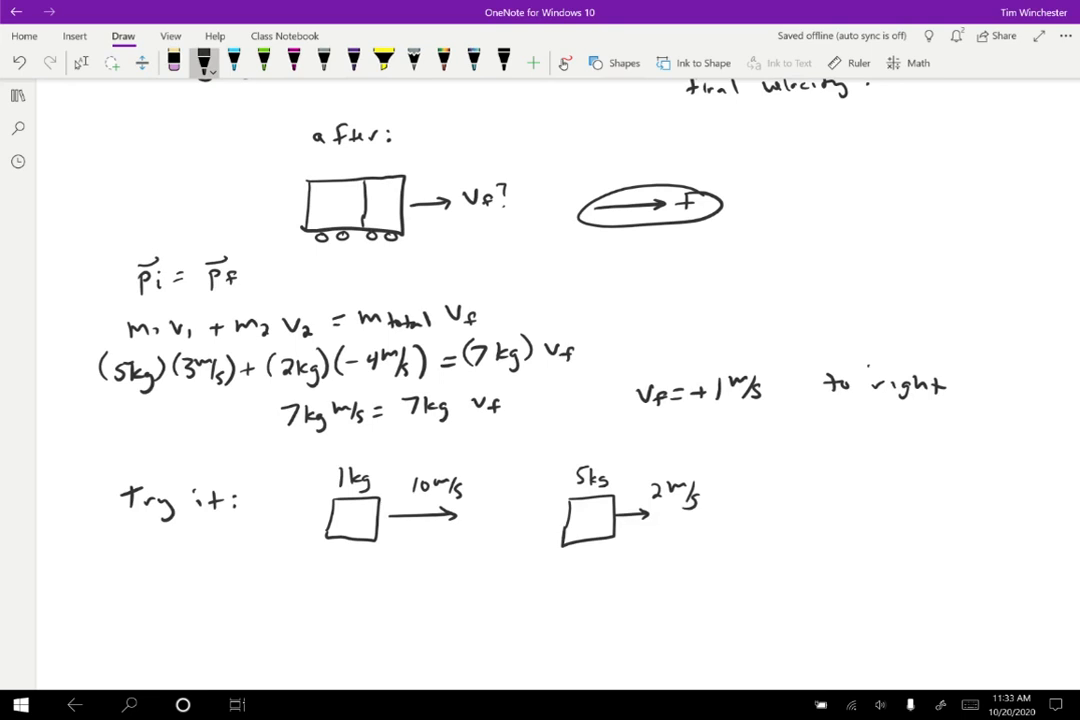
drag(770, 500, 795, 510)
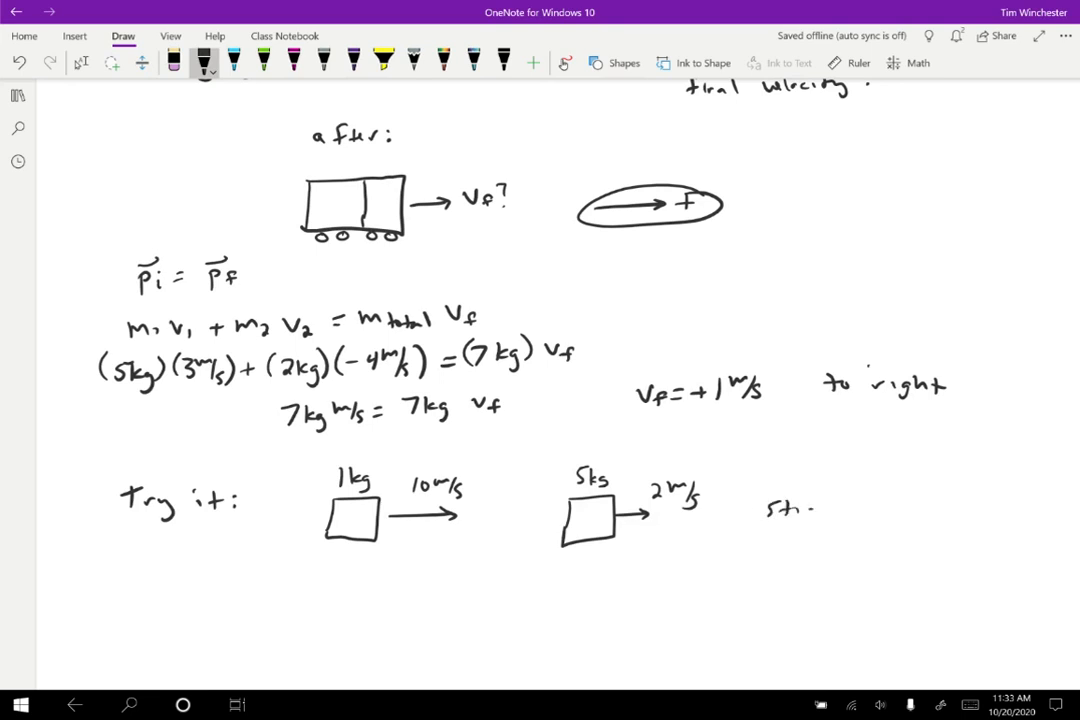
drag(780, 510, 915, 510)
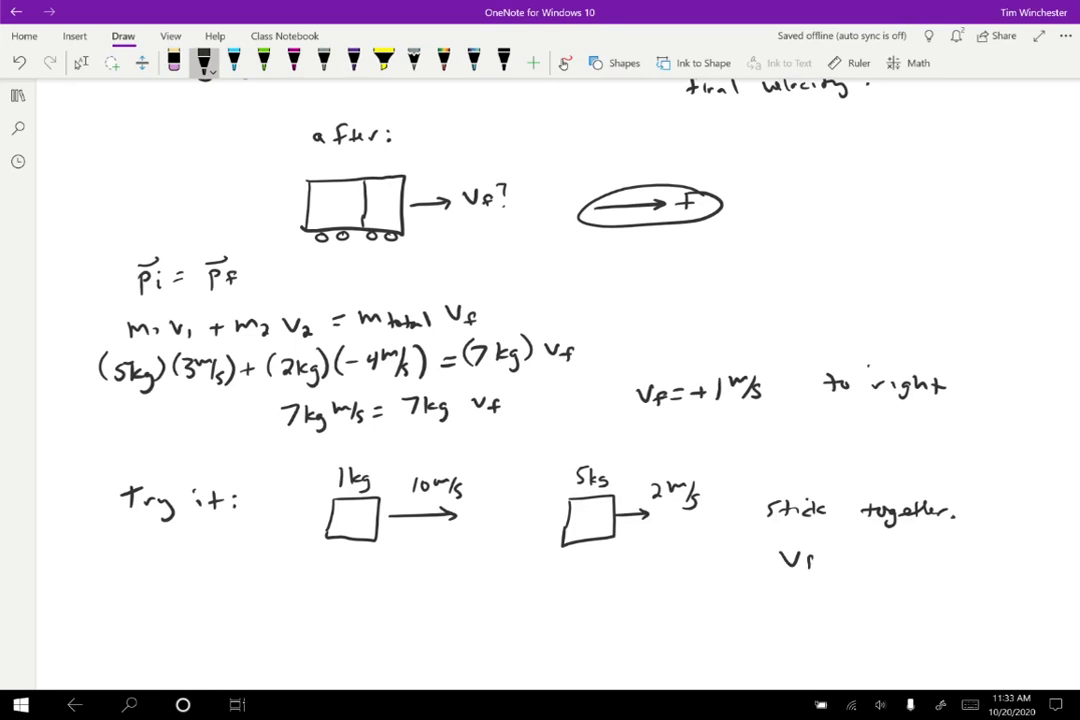
text(?)
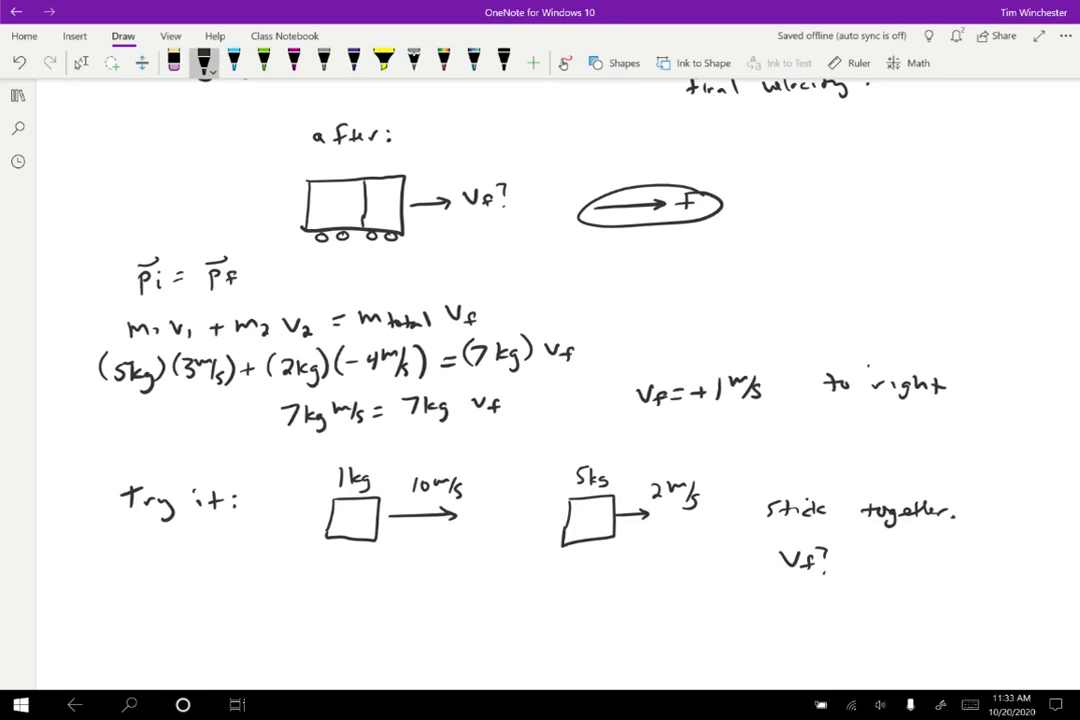